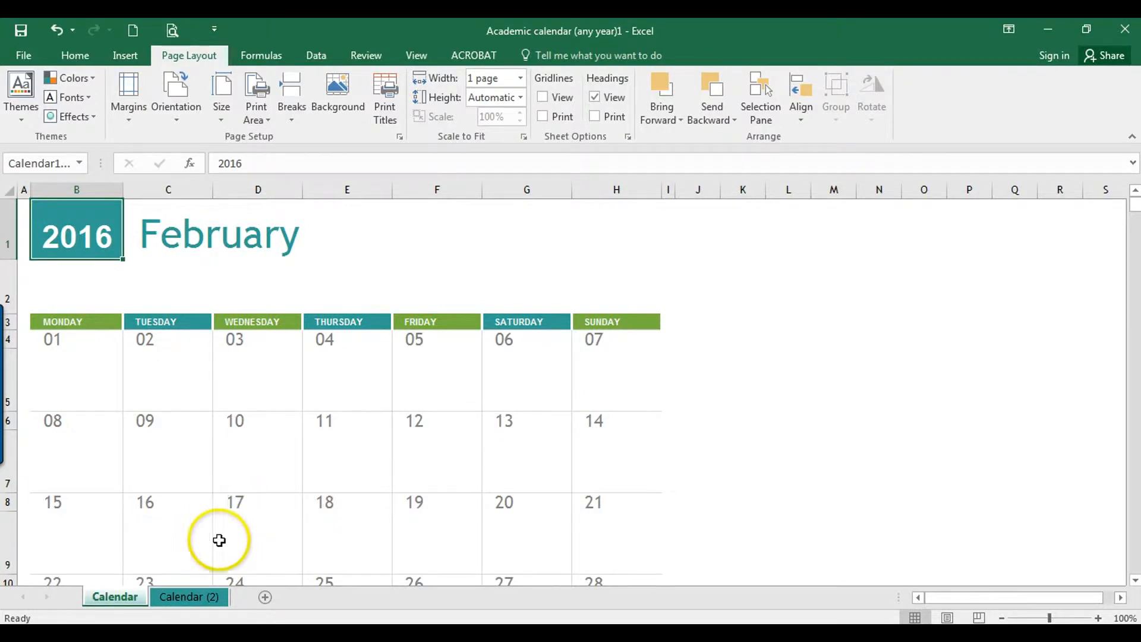
mouse_move(119, 333)
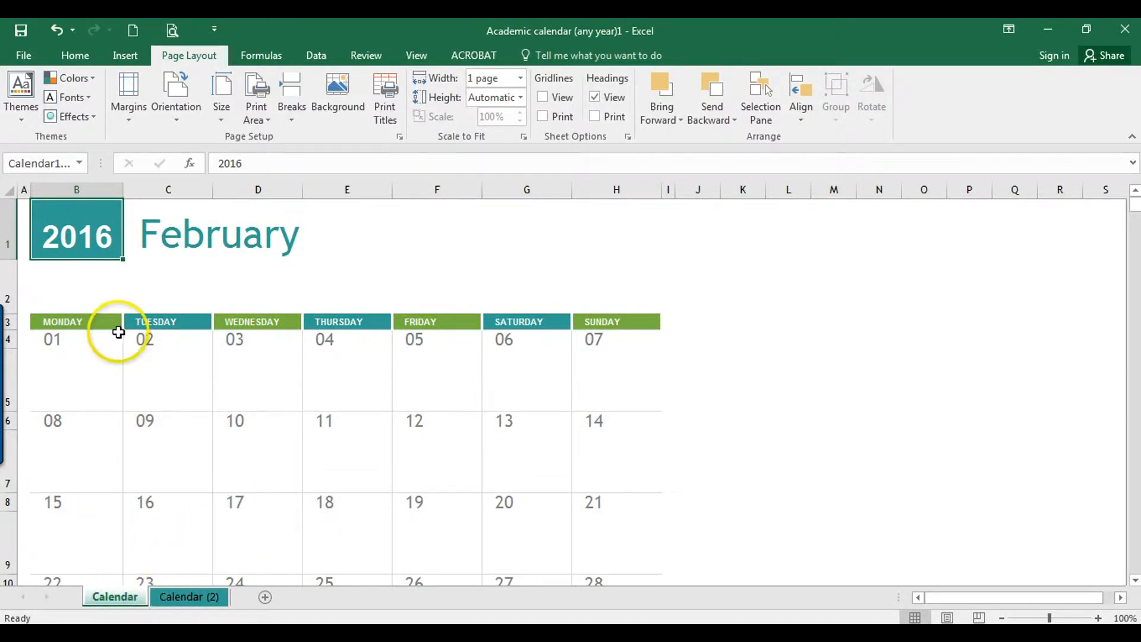
mouse_move(357, 344)
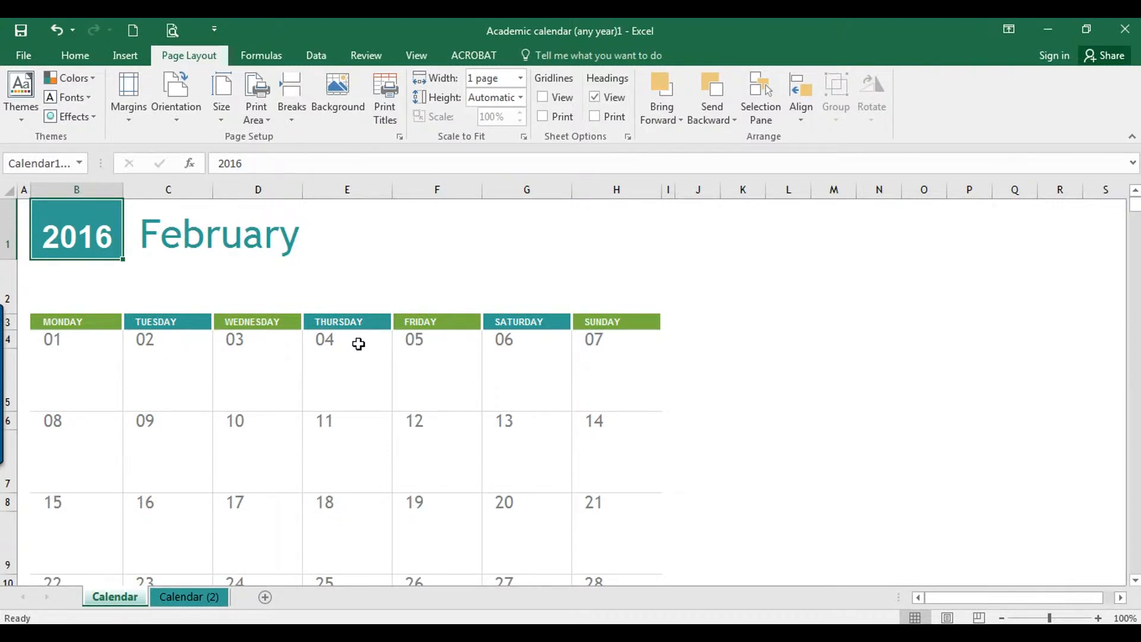
mouse_move(185, 244)
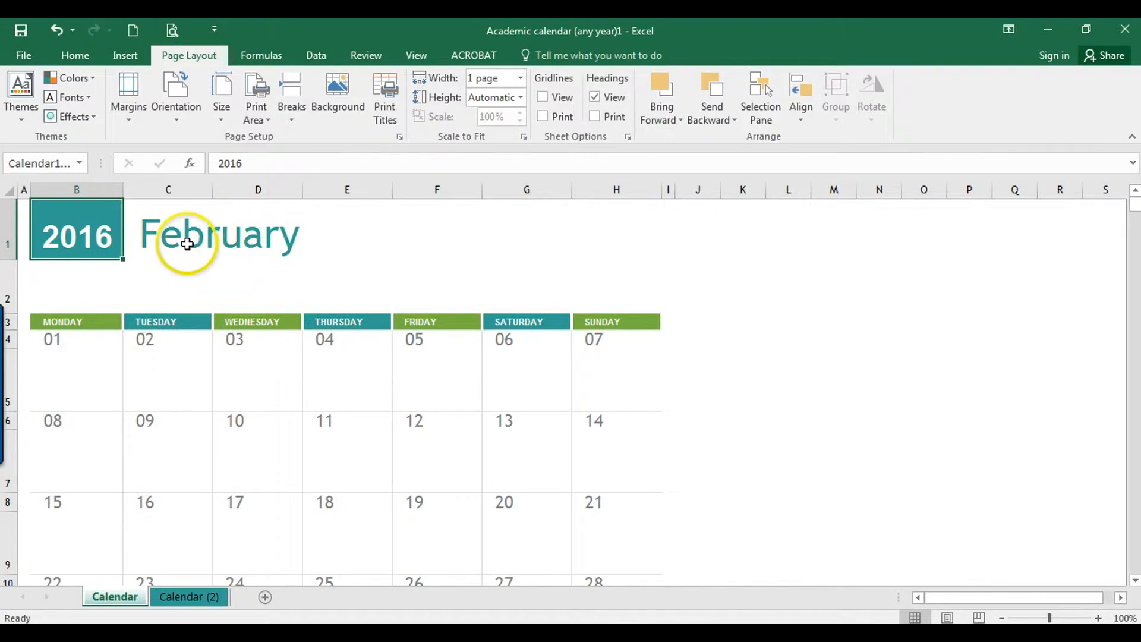
mouse_move(597, 442)
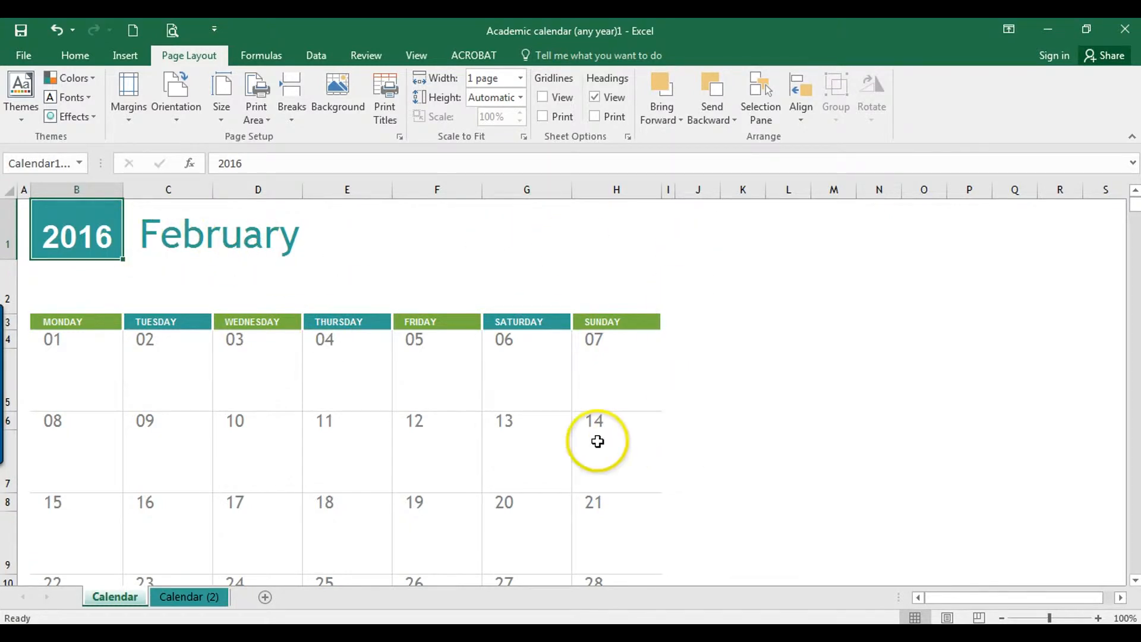
mouse_move(338, 273)
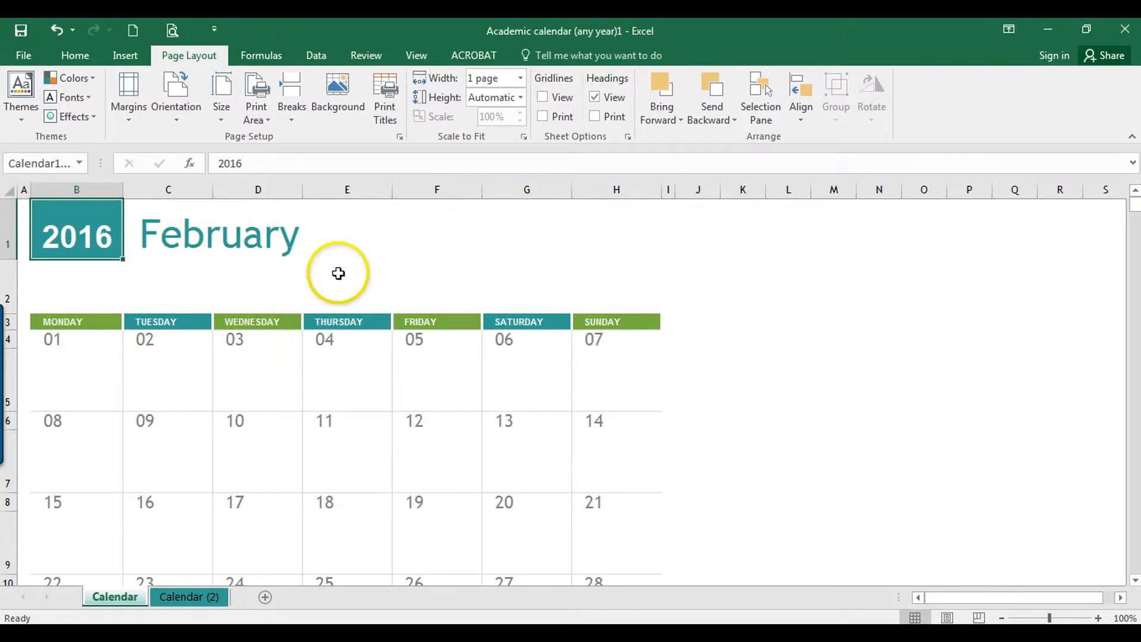
mouse_move(283, 237)
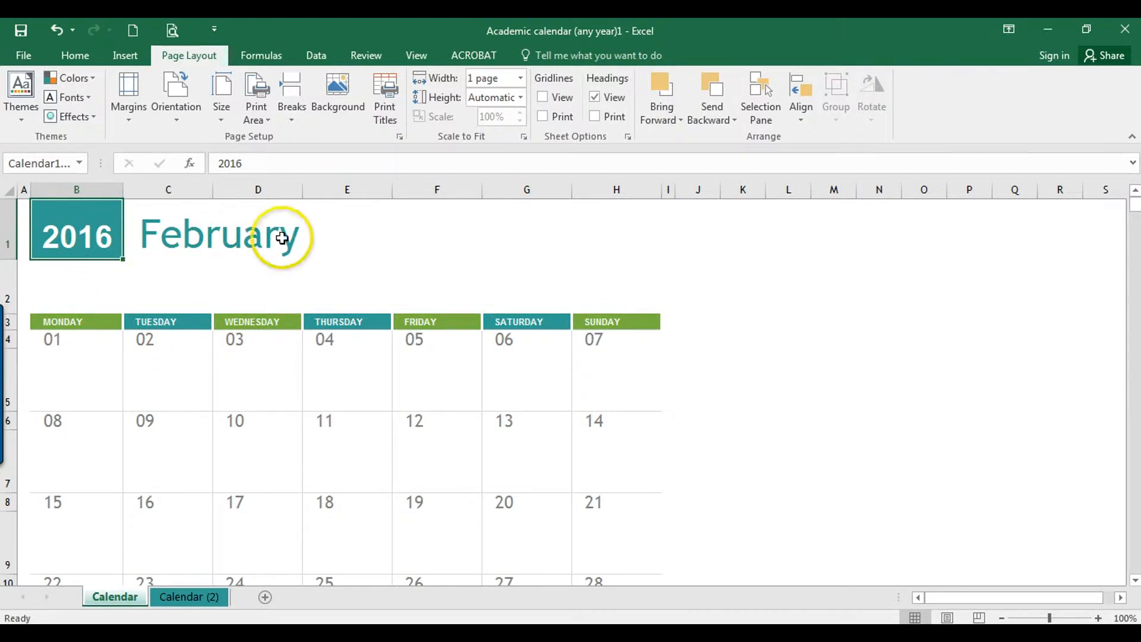
mouse_move(430, 273)
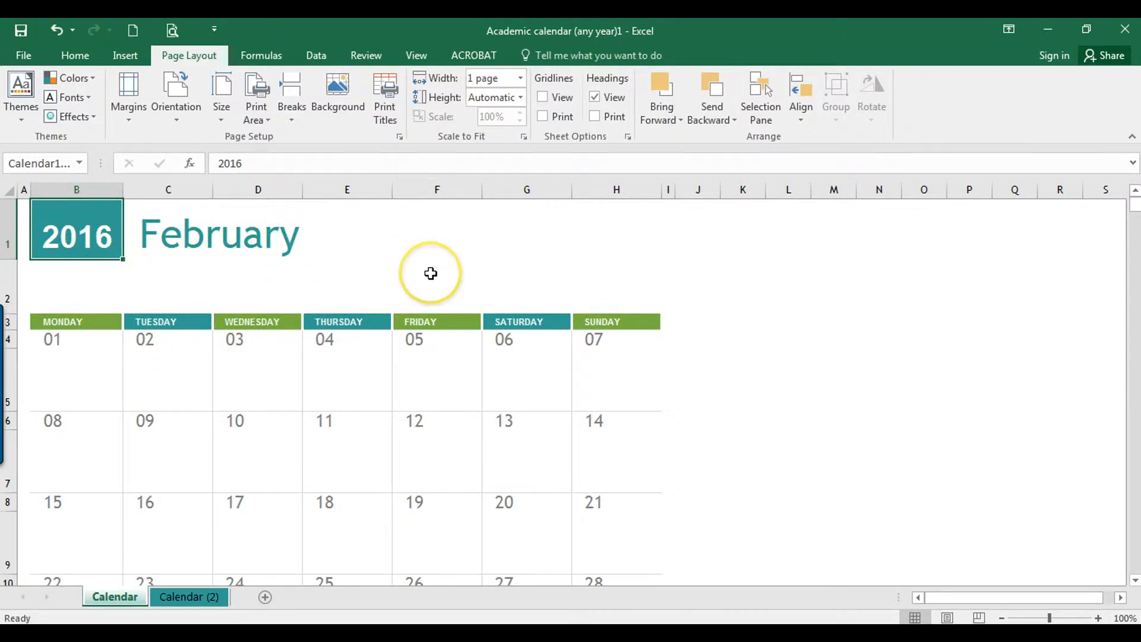
mouse_move(429, 274)
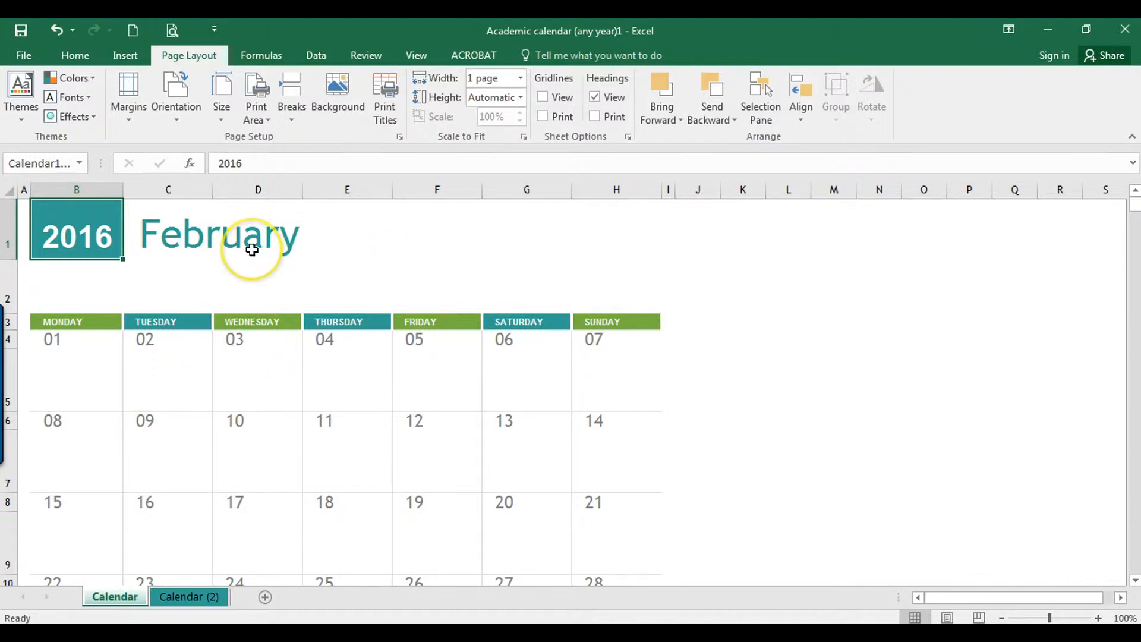
mouse_move(238, 245)
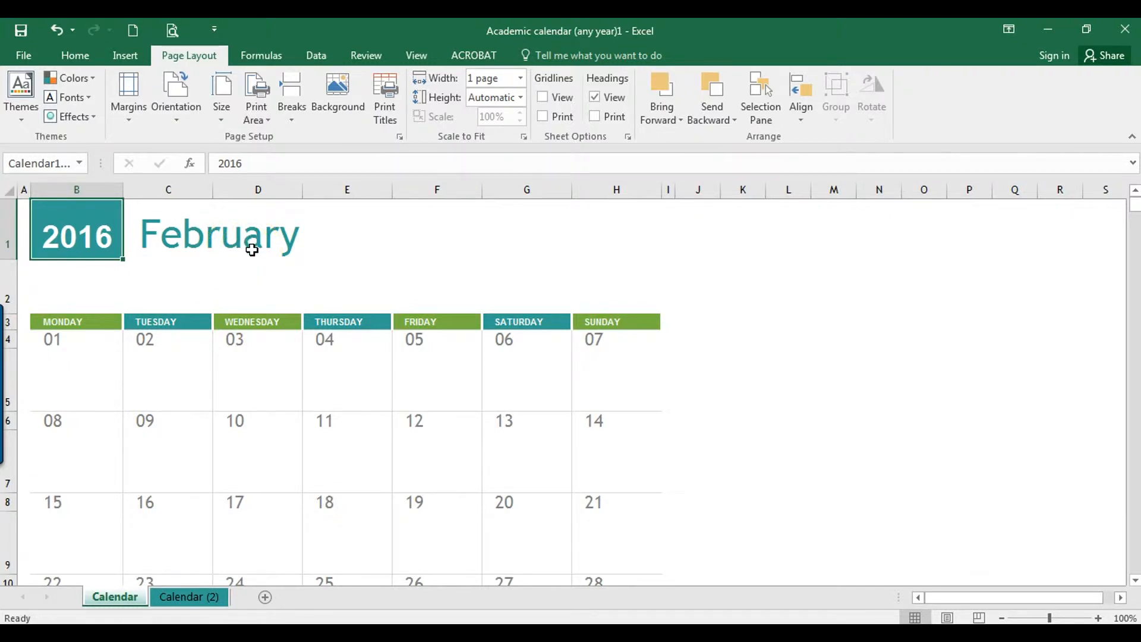
- Review the February 2016 calendar sheet and switch to the workbook's backstage Info view
scroll(down, 3)
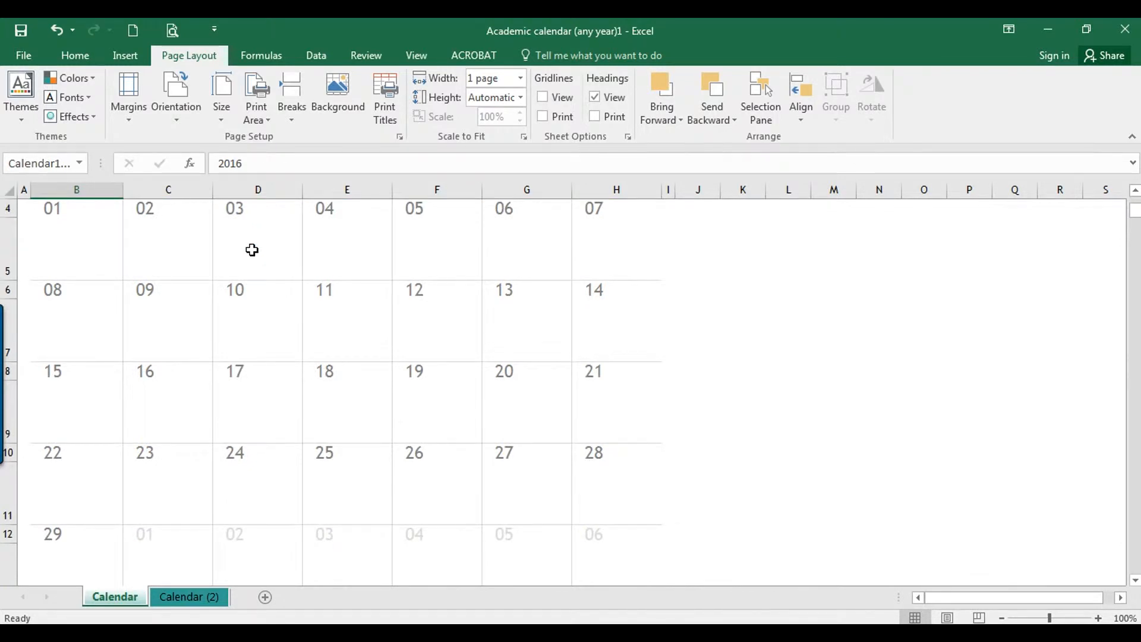
scroll(up, 3)
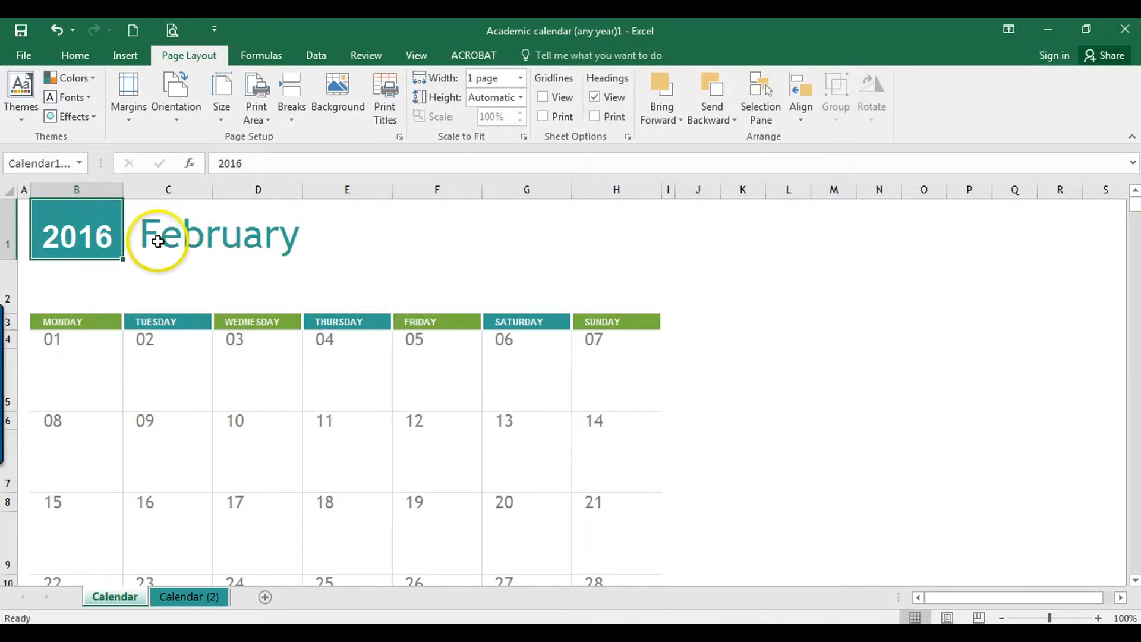
click(22, 55)
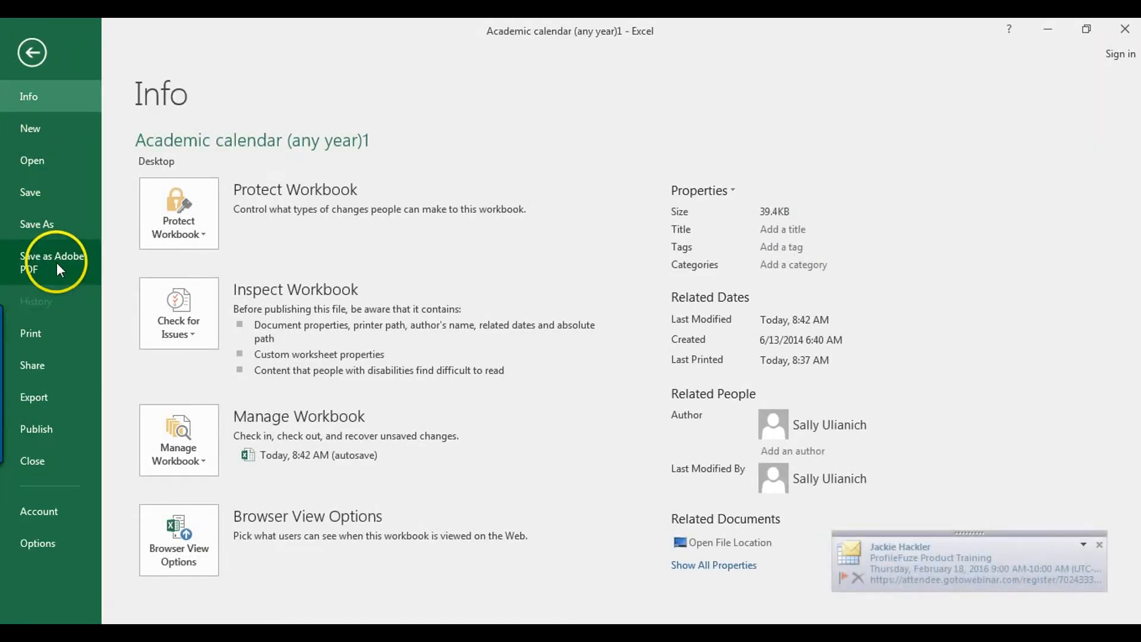
- Start Save as Adobe PDF for the Calendar sheet, trying the scaling options and keeping Actual Size
click(53, 263)
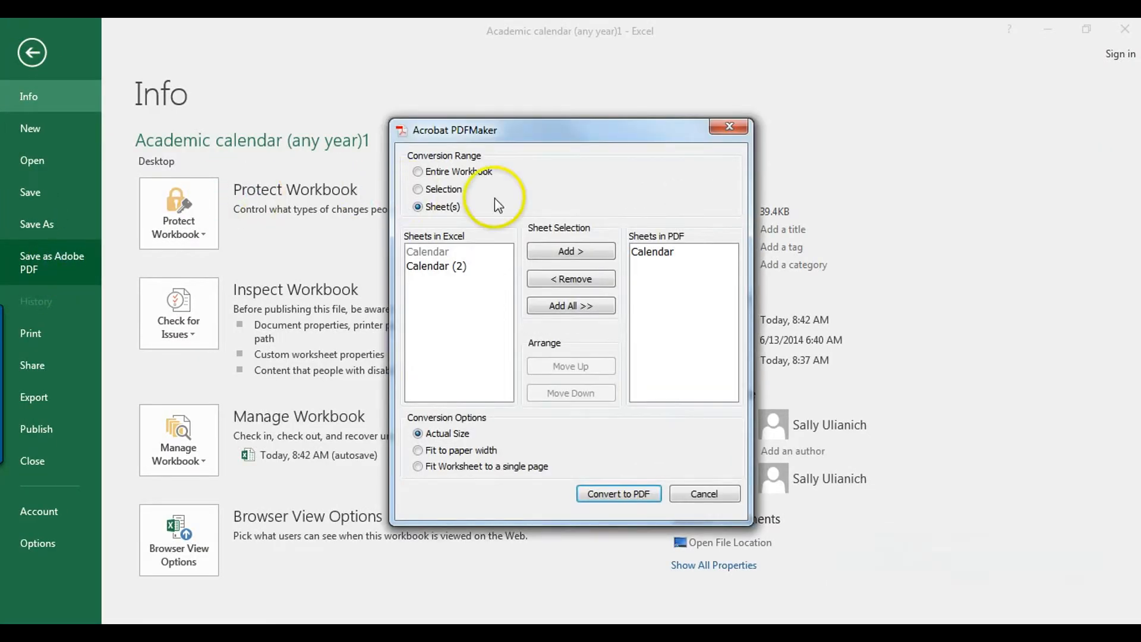
mouse_move(437, 161)
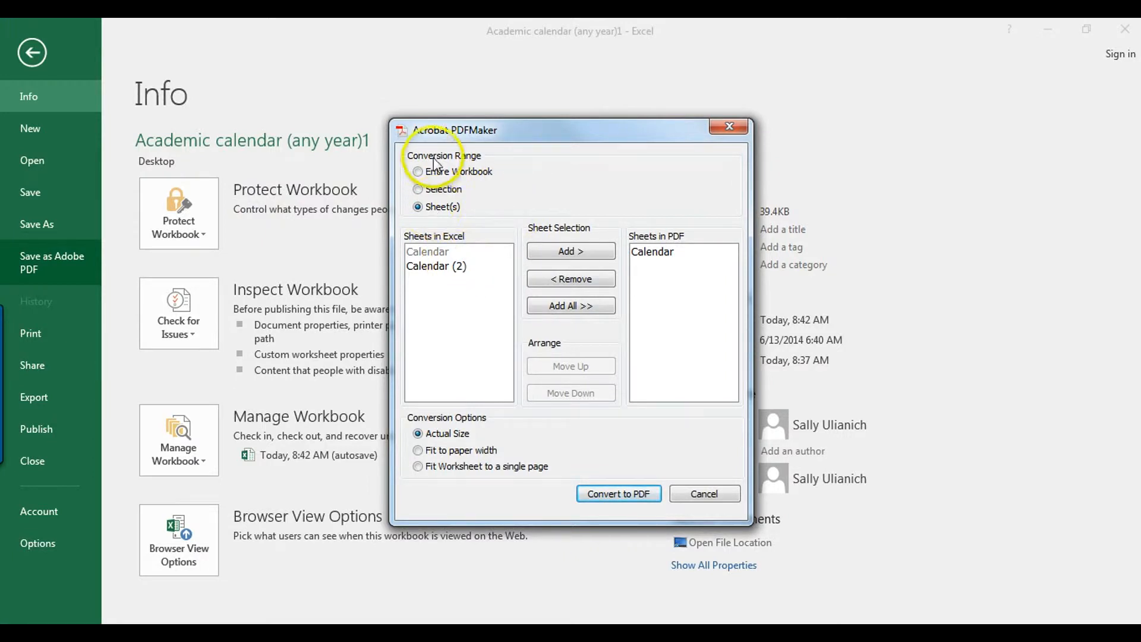
mouse_move(493, 174)
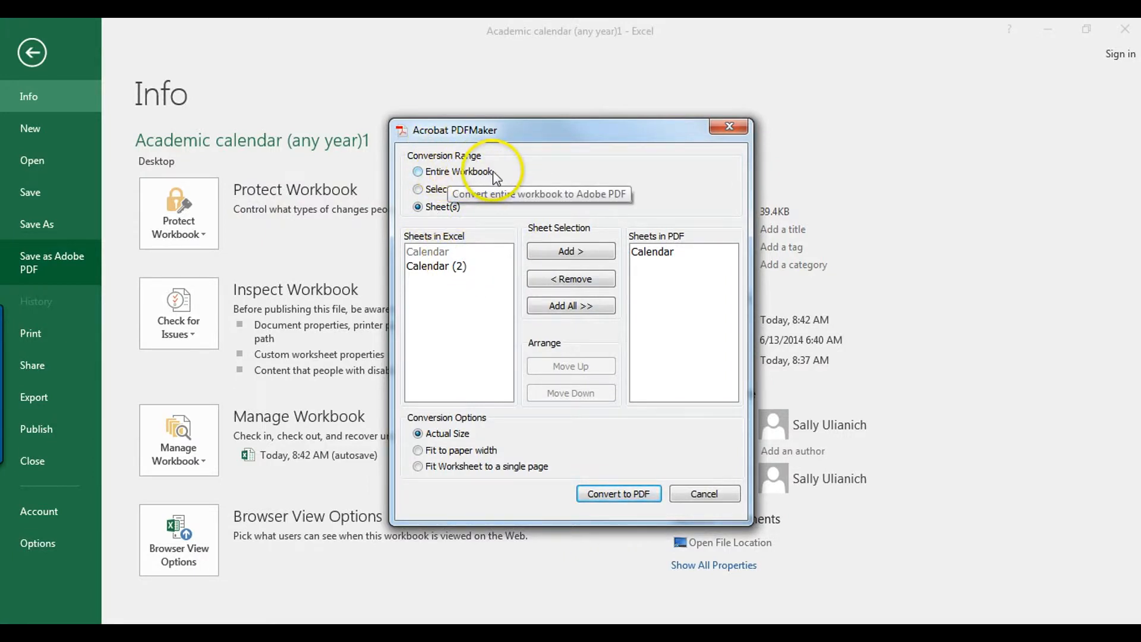
mouse_move(461, 193)
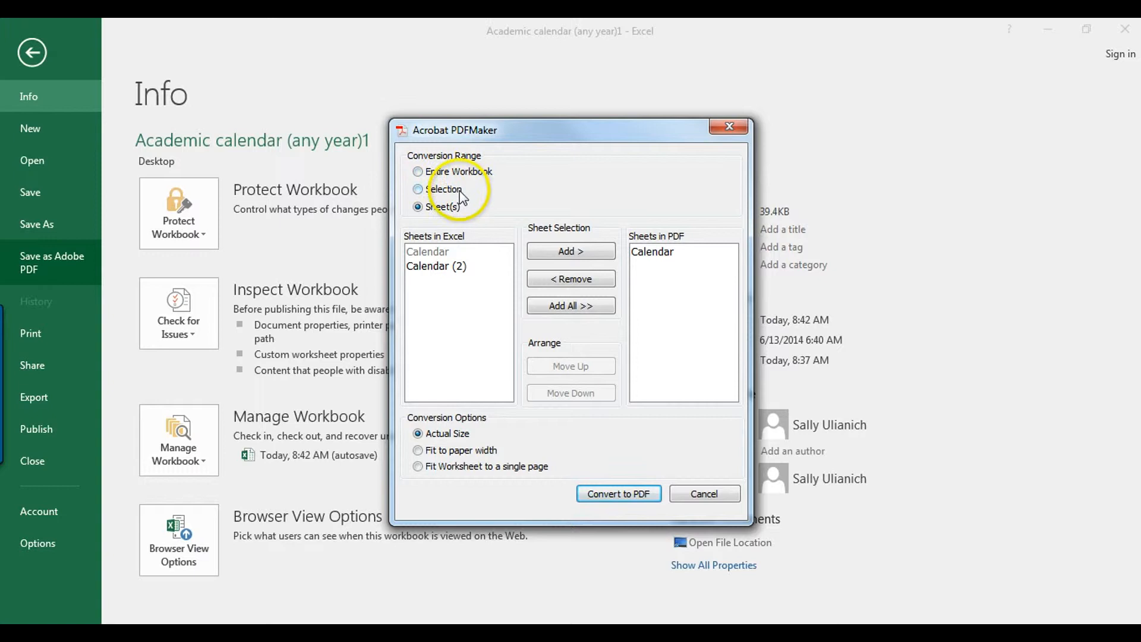
mouse_move(443, 189)
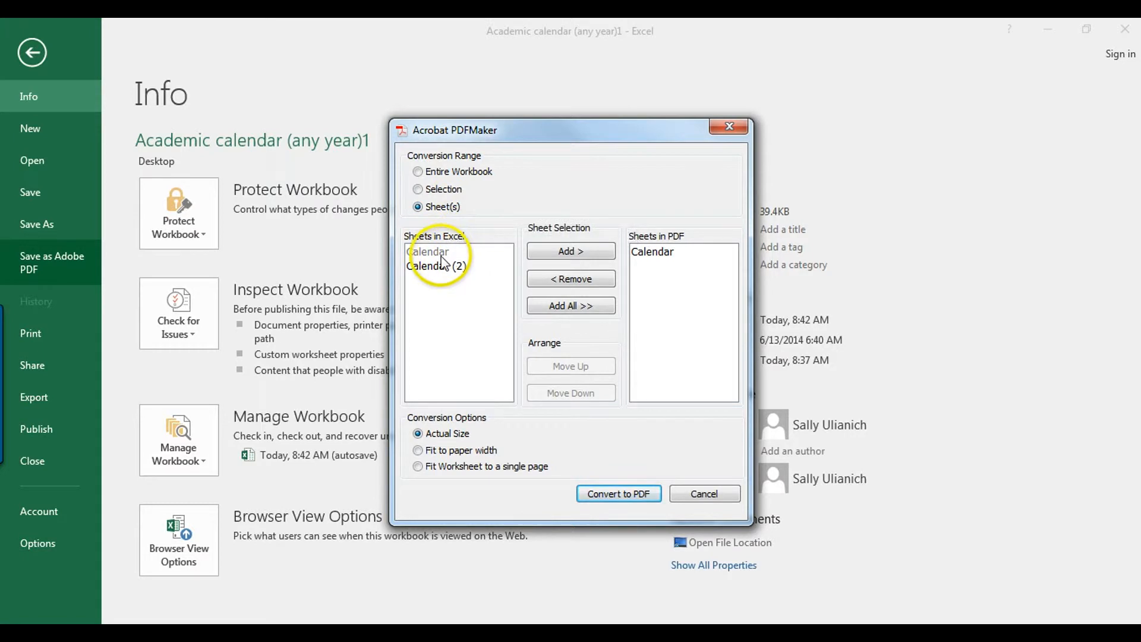
mouse_move(510, 244)
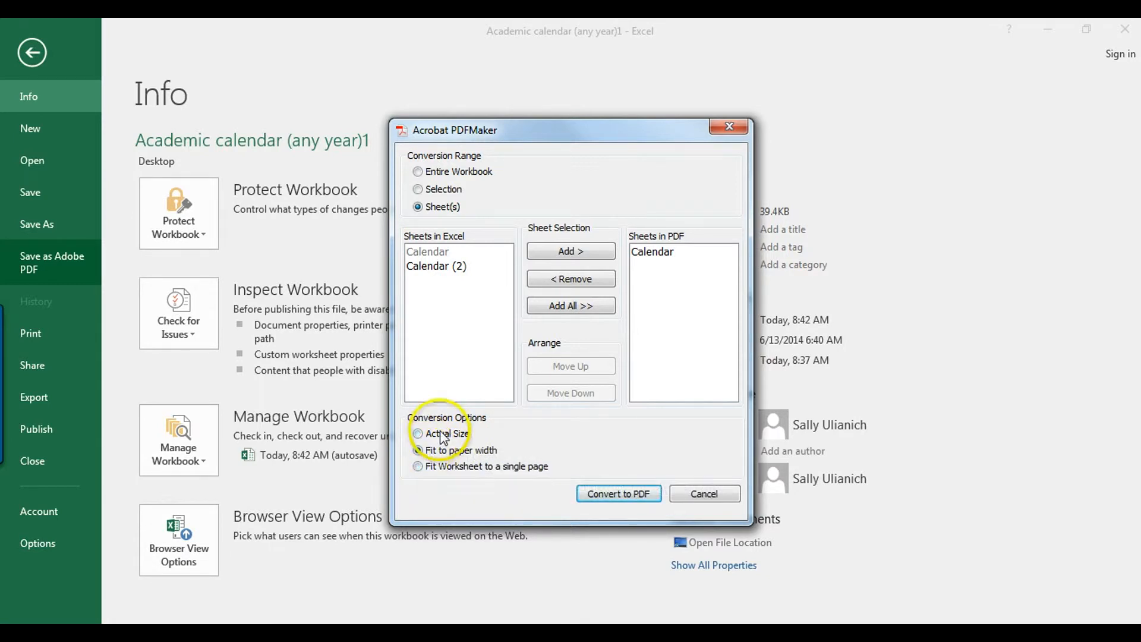
click(418, 433)
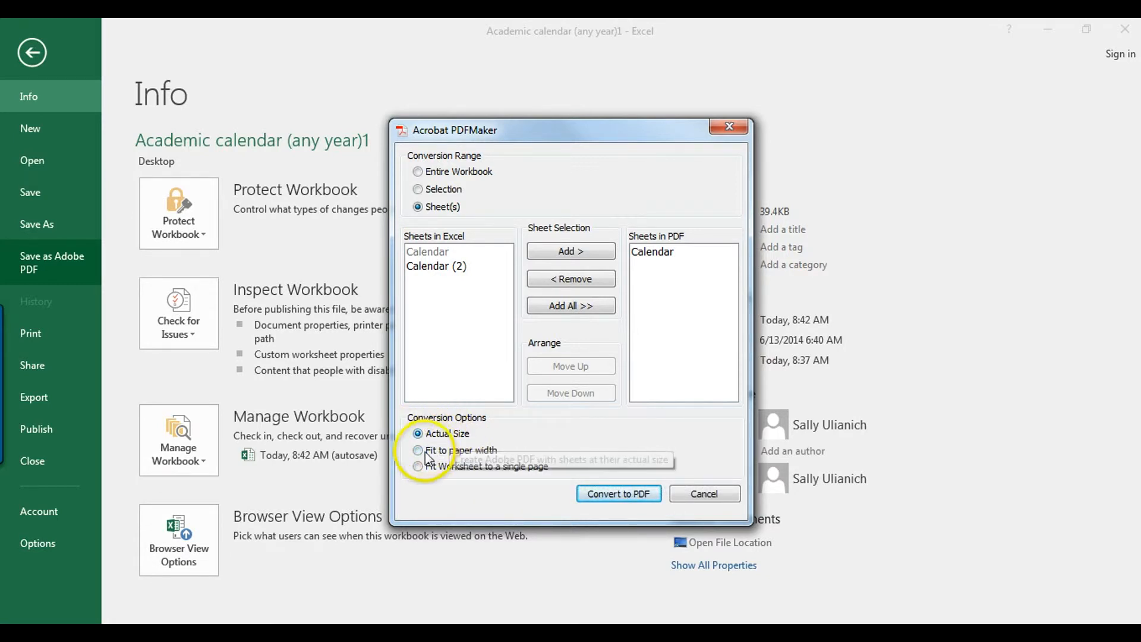
click(419, 450)
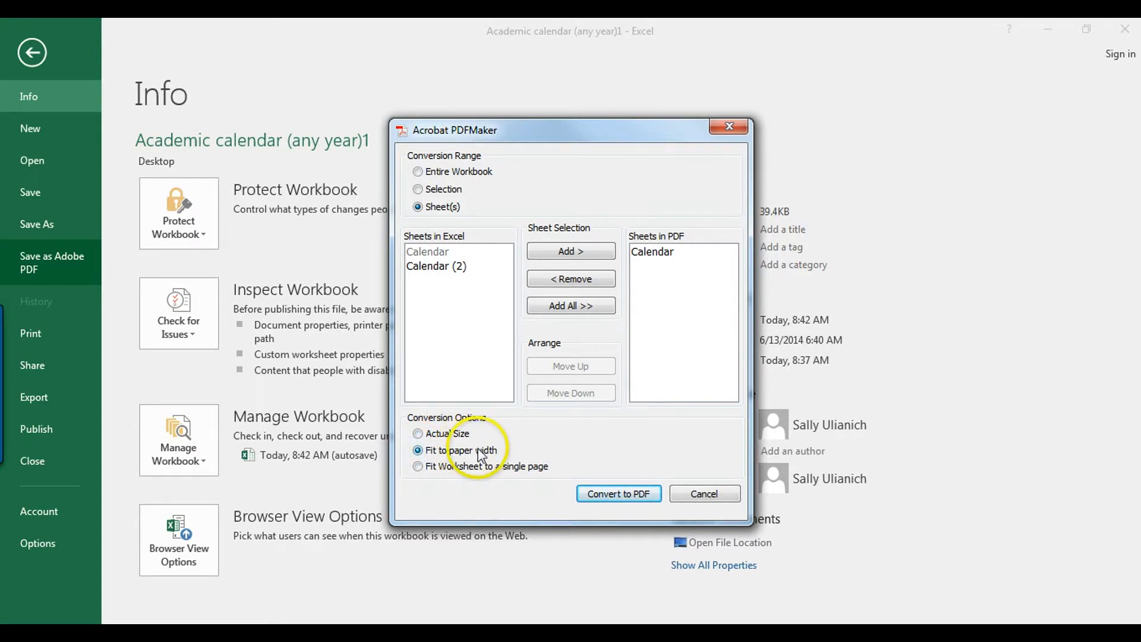
click(419, 466)
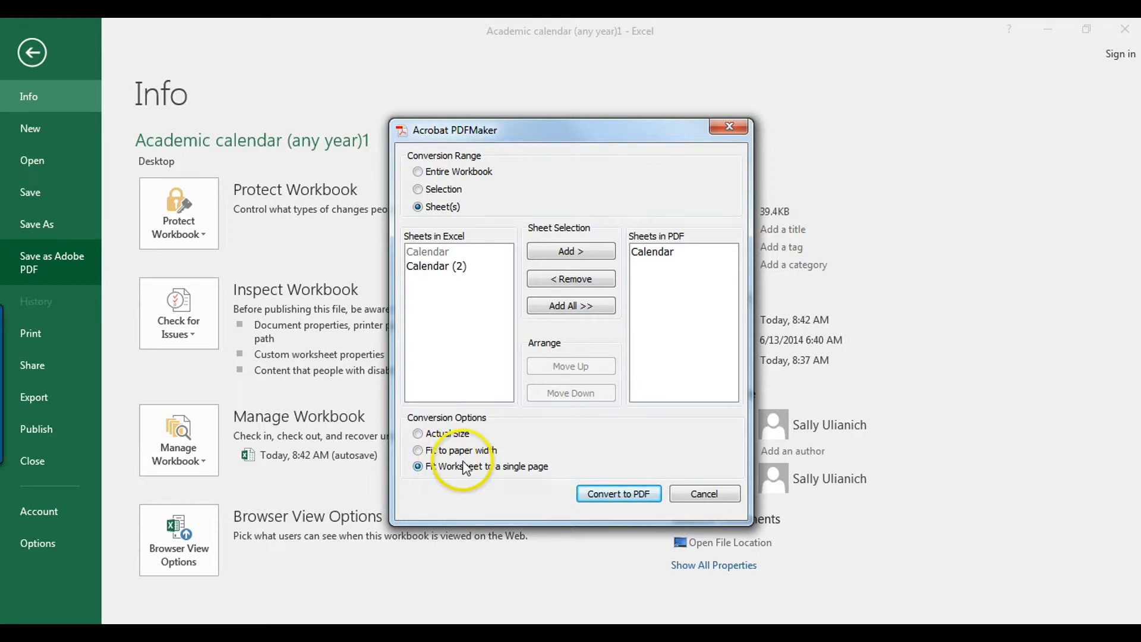
click(417, 434)
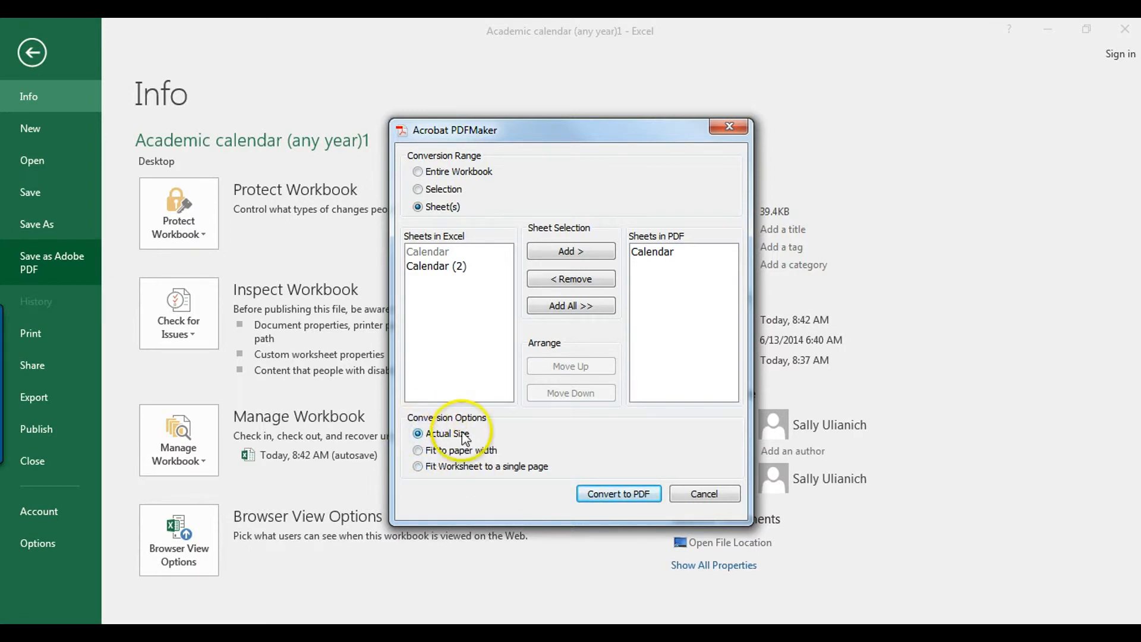
mouse_move(575, 433)
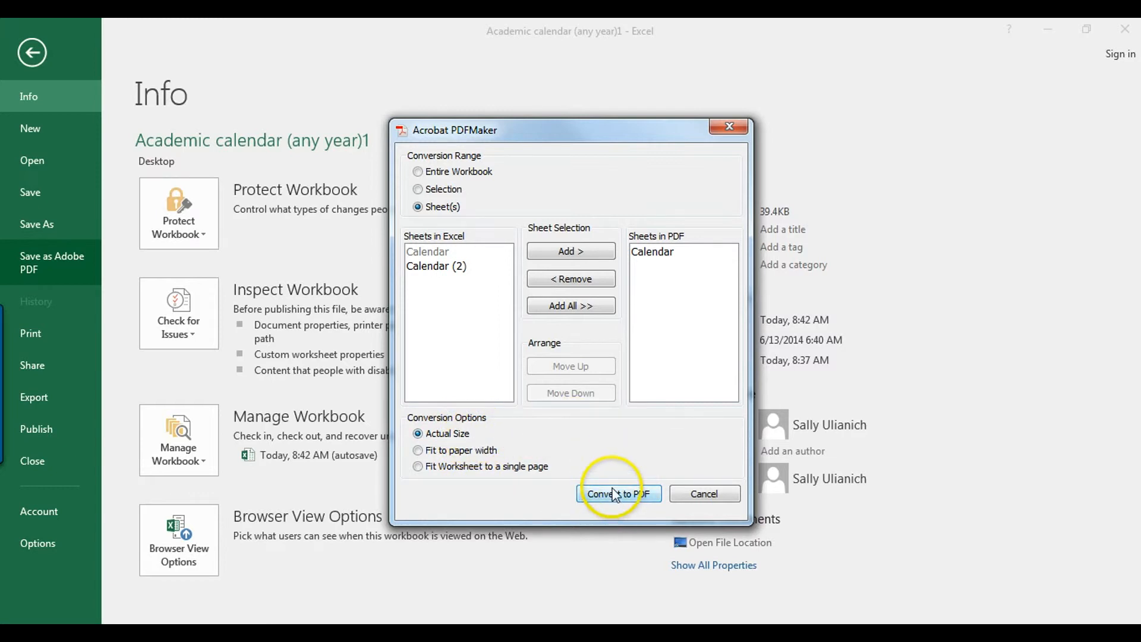
- Convert the Calendar sheet to PDF, allowing PDFMaker to save the workbook first
click(617, 493)
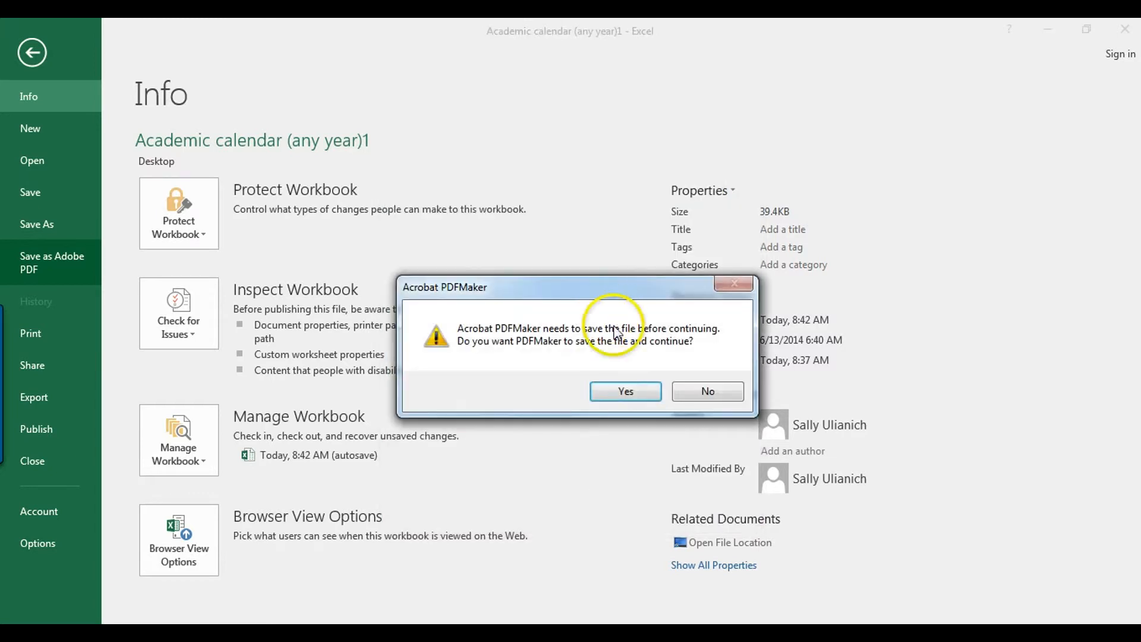
click(624, 392)
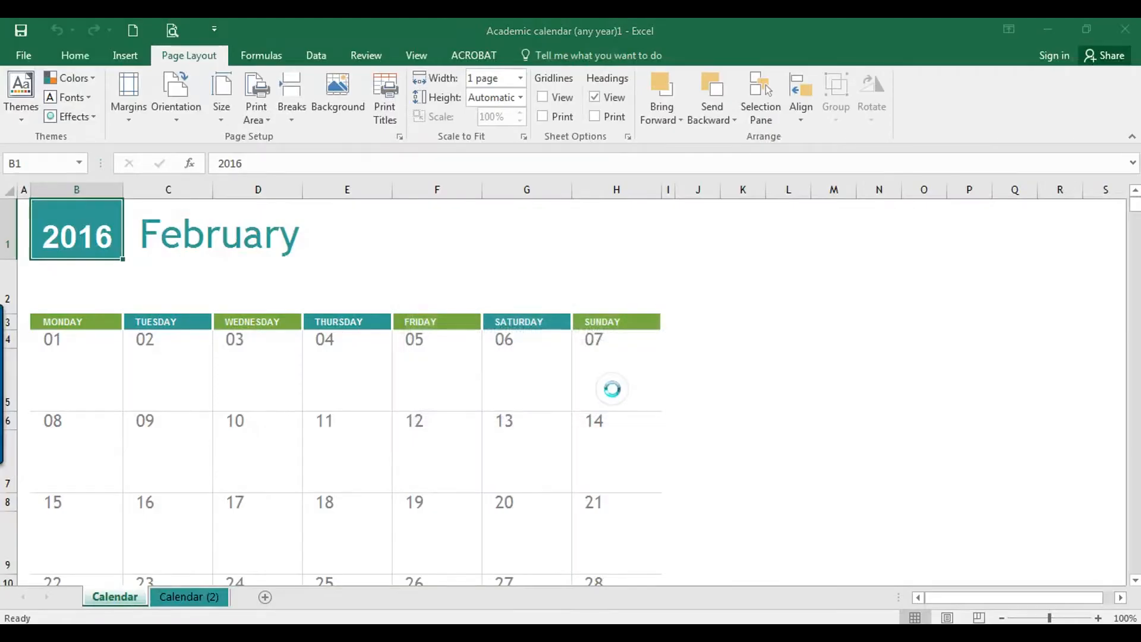
click(429, 413)
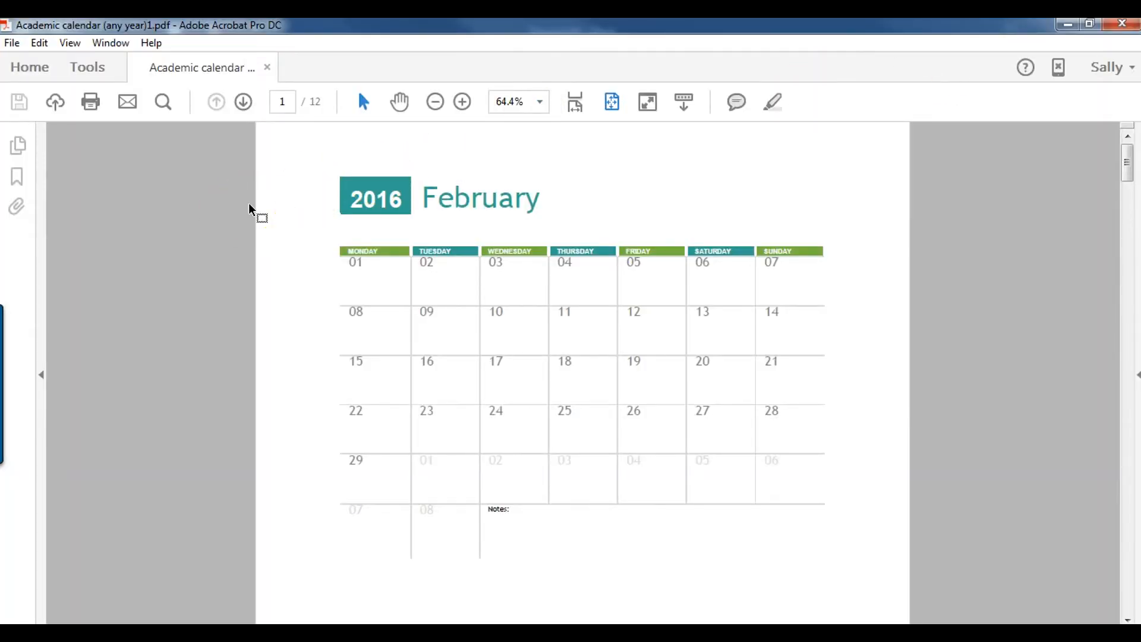
- Review the first page of the 12-page February 2016 calendar PDF in Acrobat
click(243, 101)
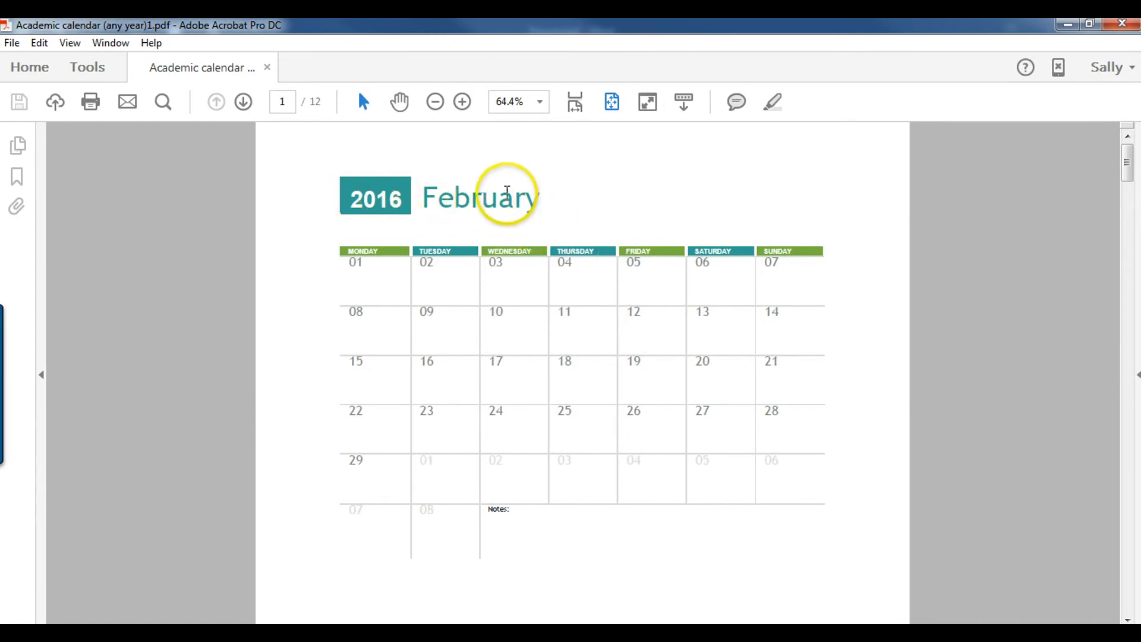
mouse_move(510, 251)
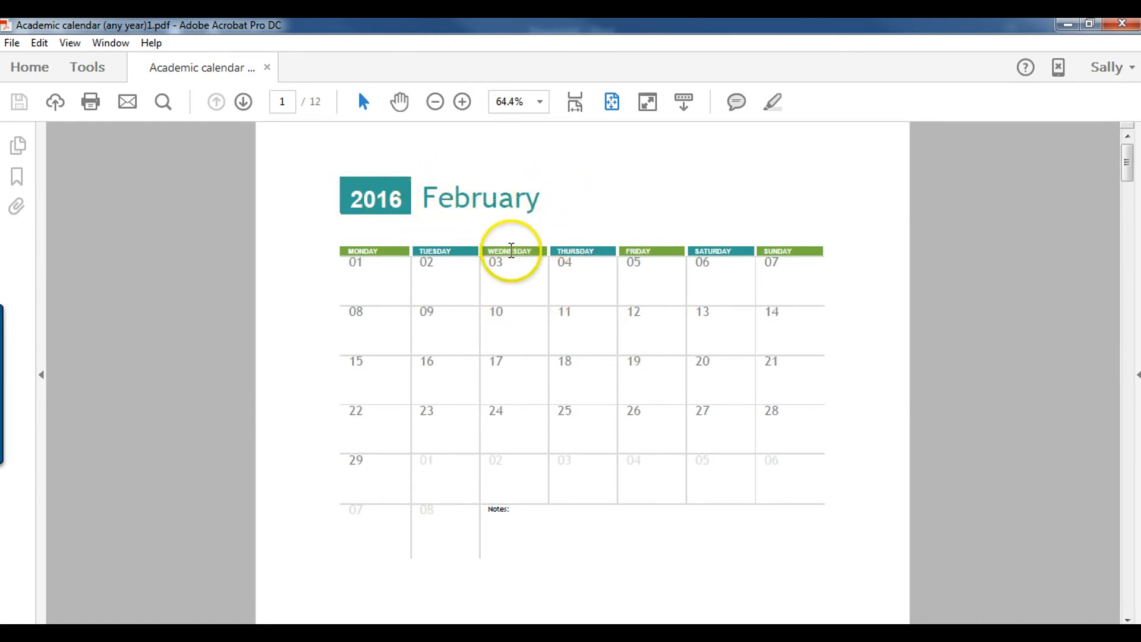